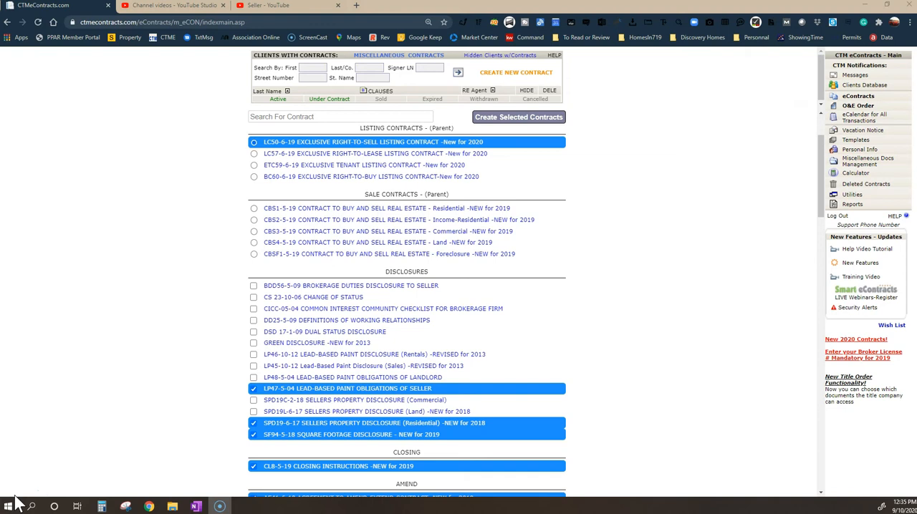
mouse_move(25, 412)
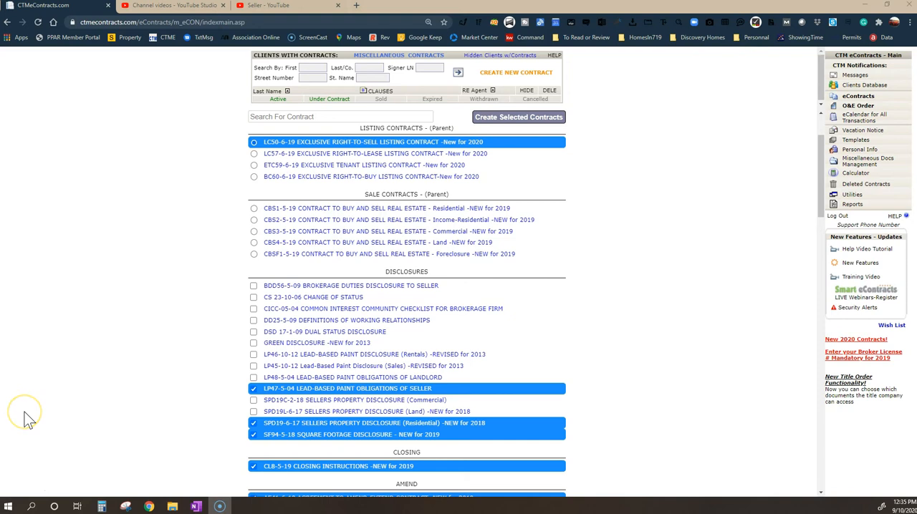
mouse_move(27, 418)
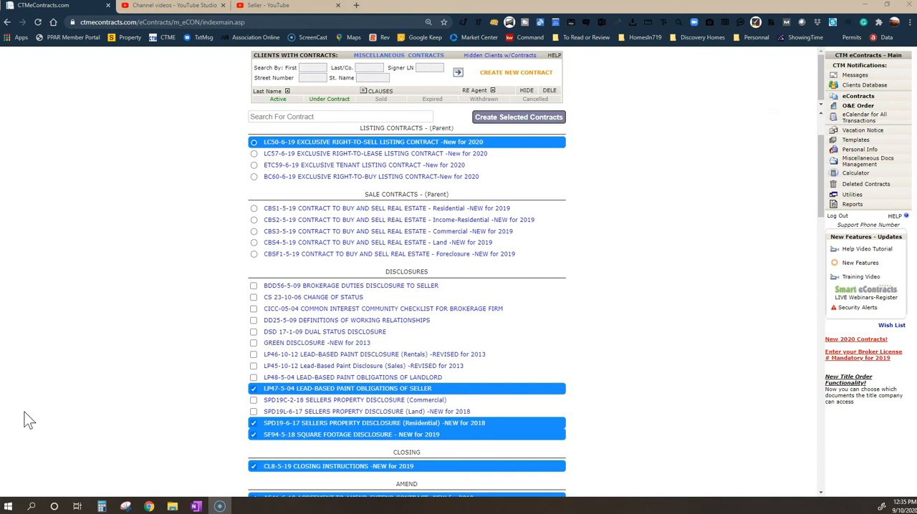
mouse_move(752, 226)
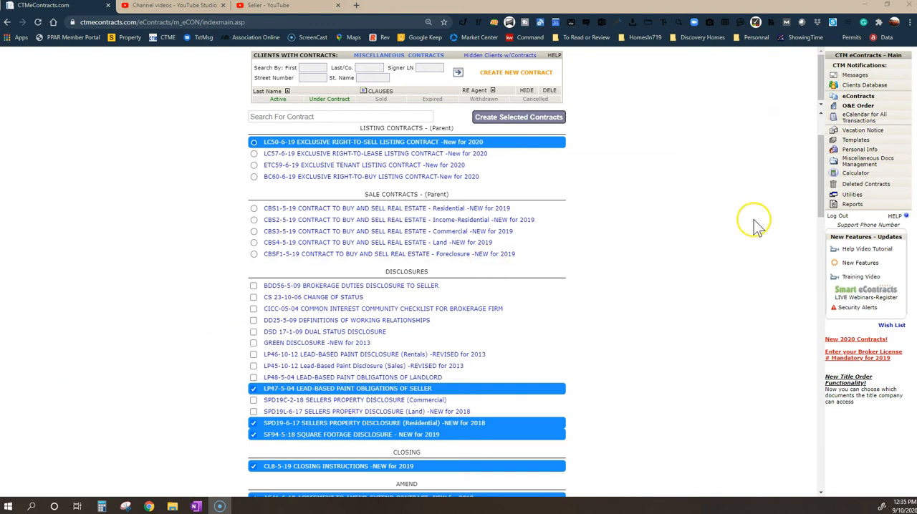
Scroll down the seller form list toward the Disclosures section.
scroll(down, 3)
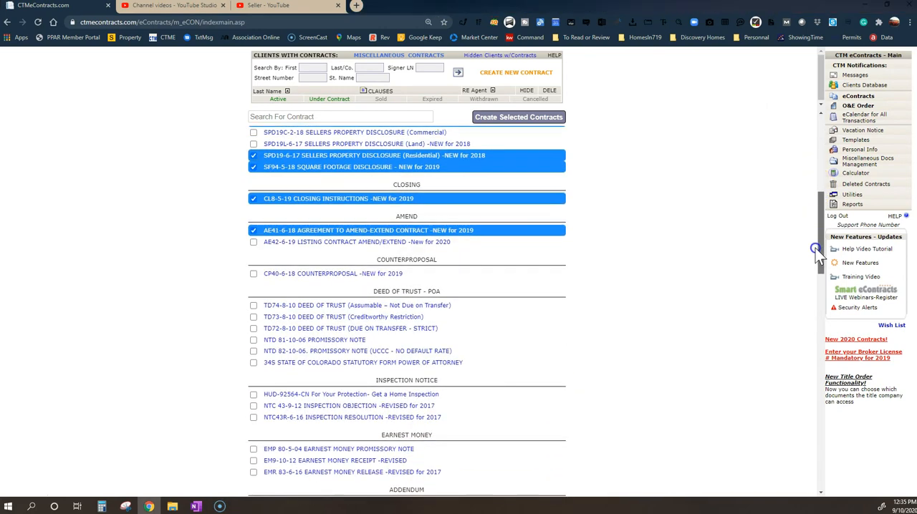
scroll(down, 3)
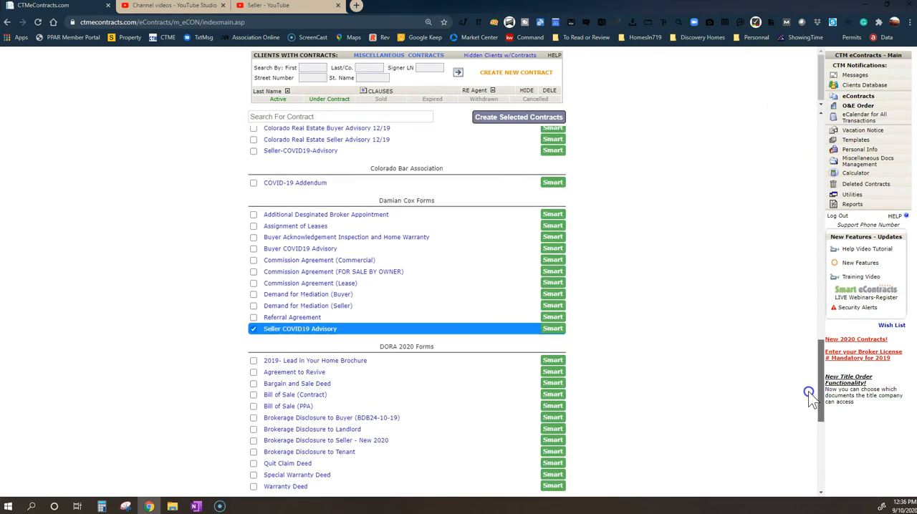
scroll(down, 3)
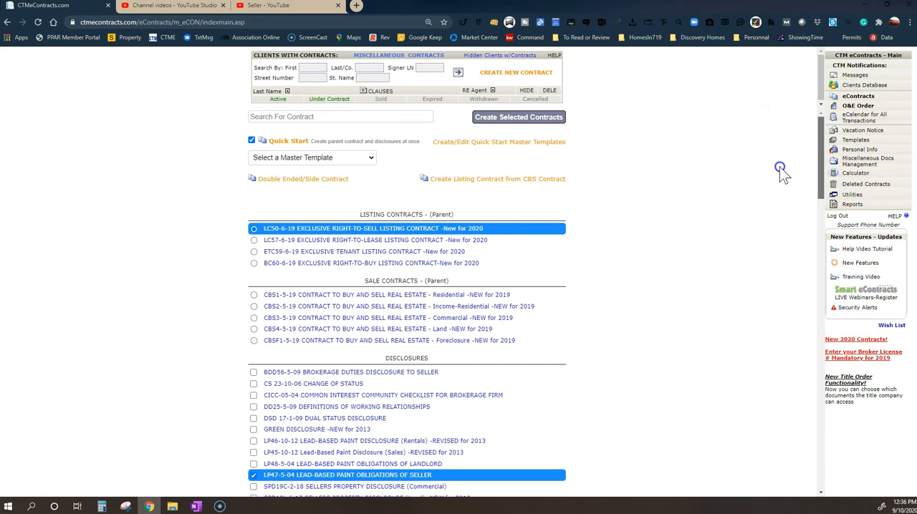
mouse_move(781, 168)
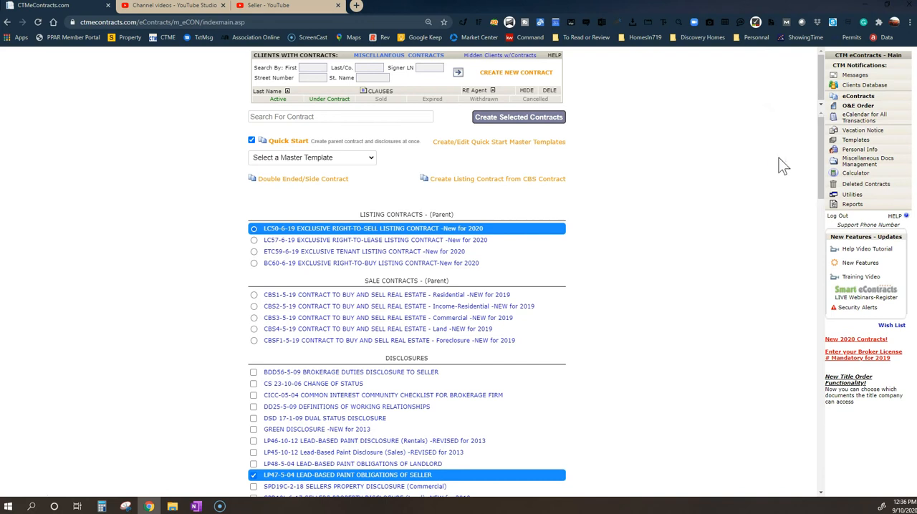
mouse_move(510, 178)
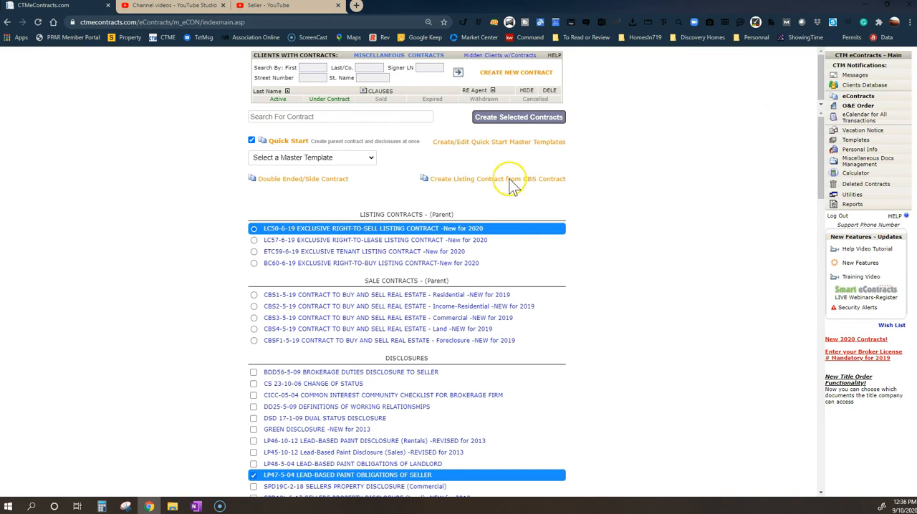
mouse_move(344, 252)
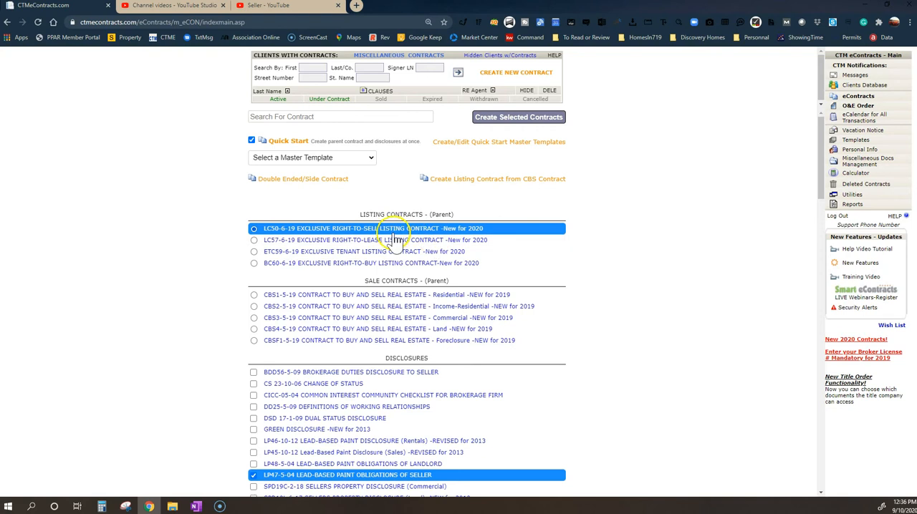
mouse_move(423, 236)
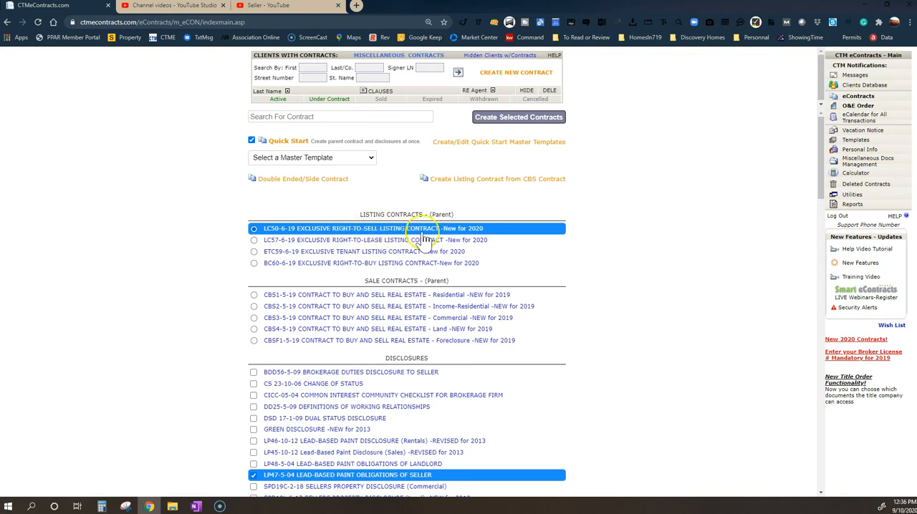
mouse_move(437, 240)
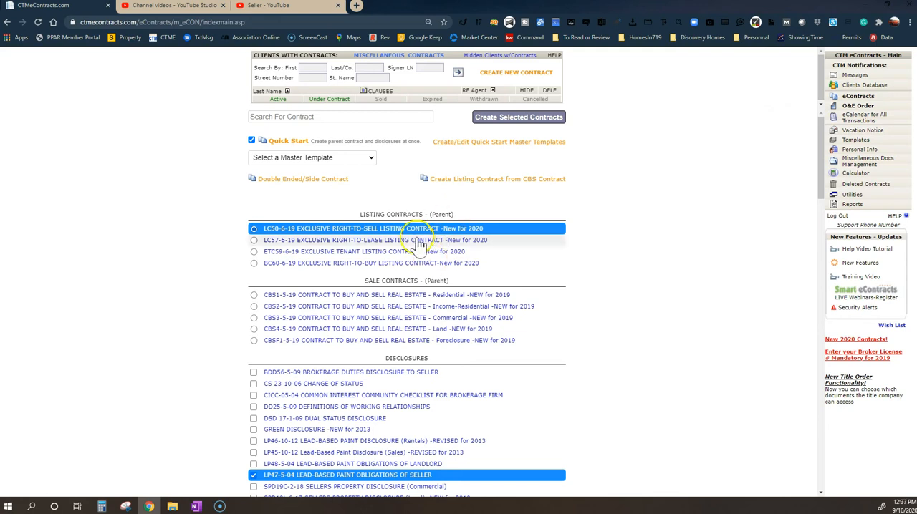
mouse_move(456, 234)
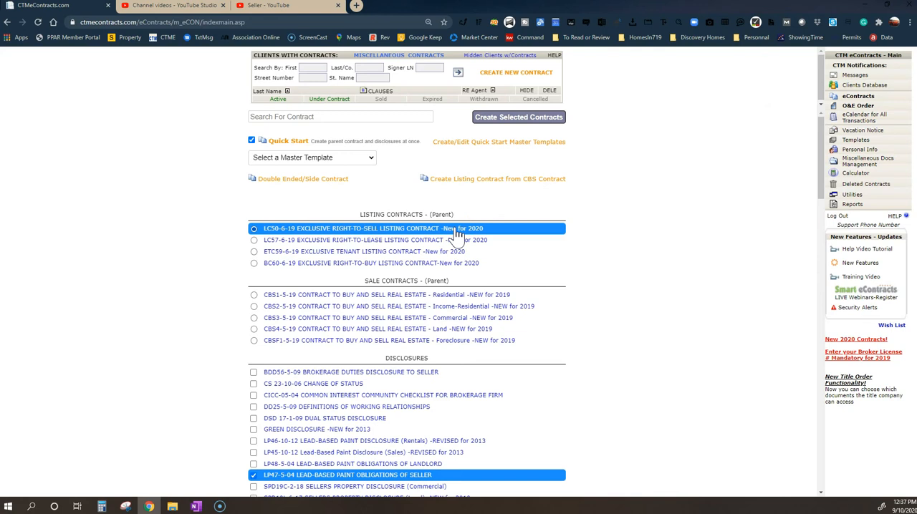
mouse_move(443, 241)
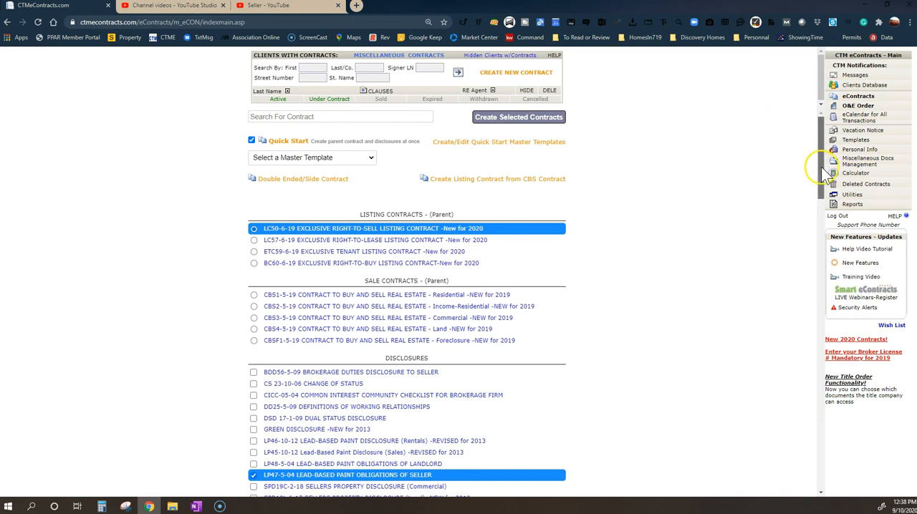
scroll(down, 3)
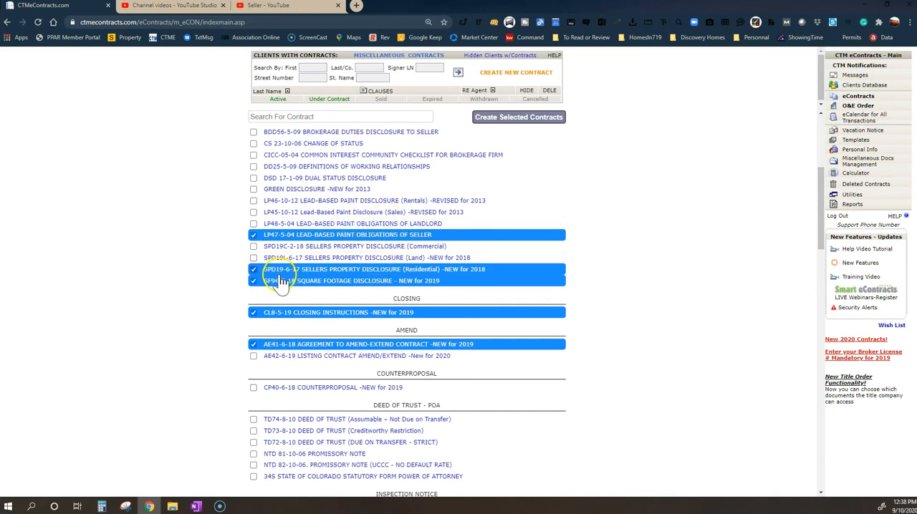
mouse_move(311, 238)
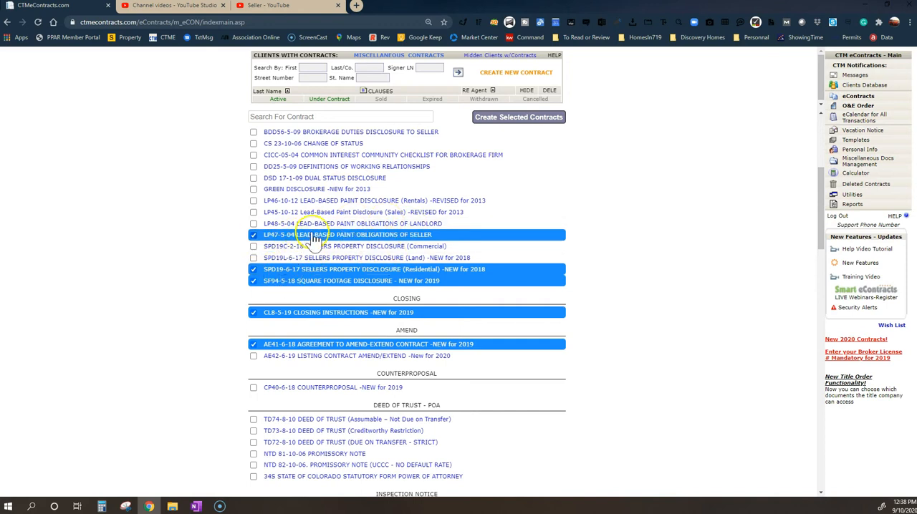
mouse_move(405, 245)
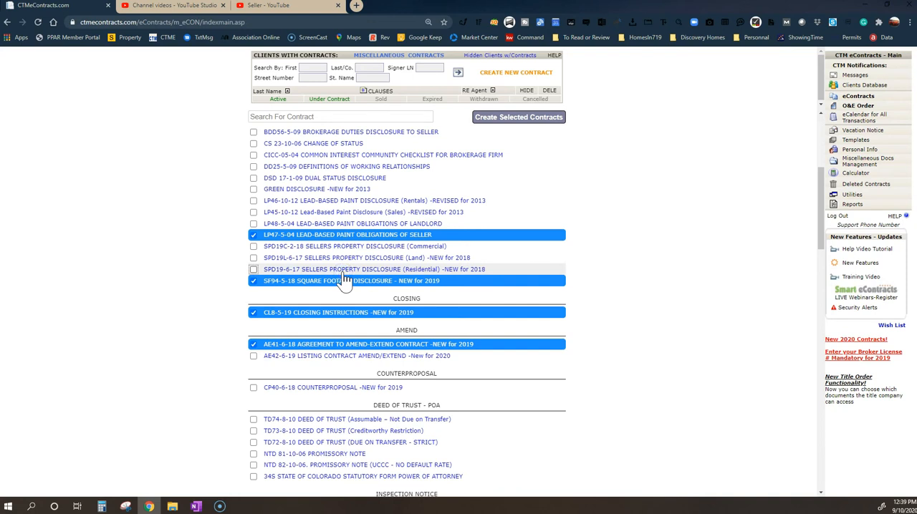
mouse_move(353, 301)
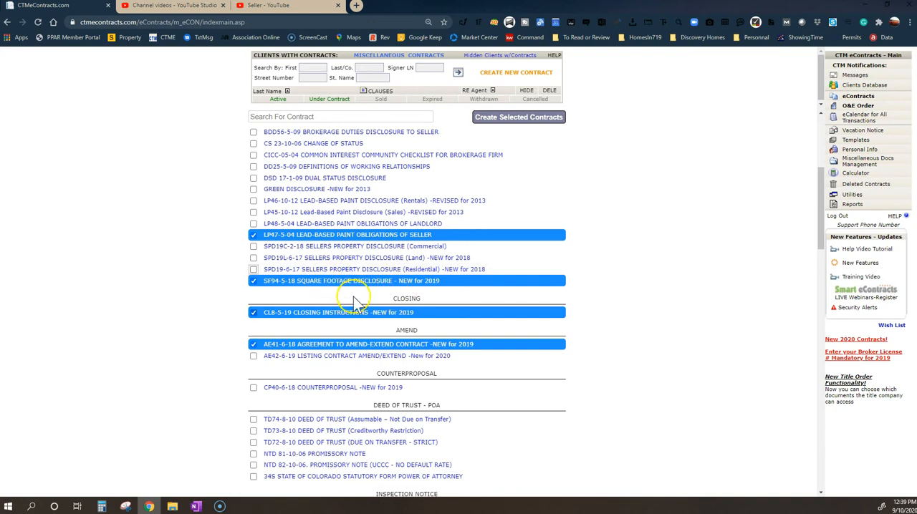
mouse_move(380, 298)
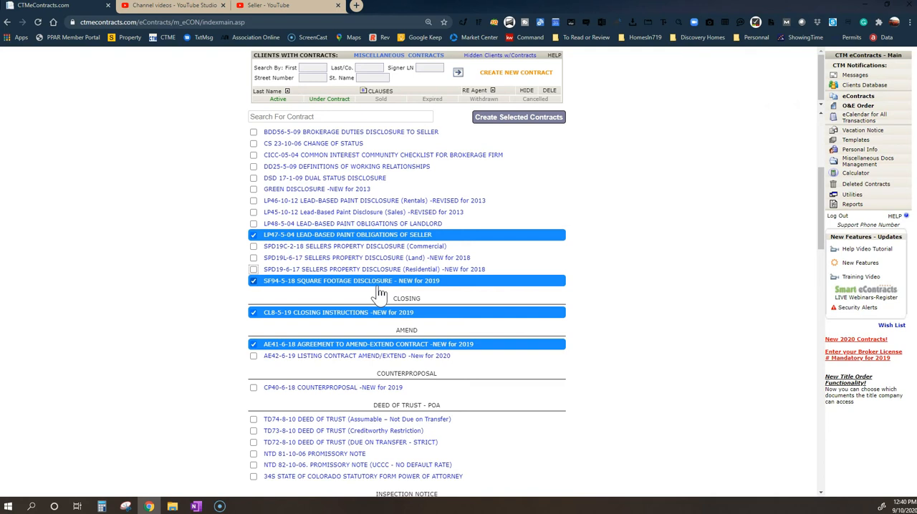
mouse_move(365, 305)
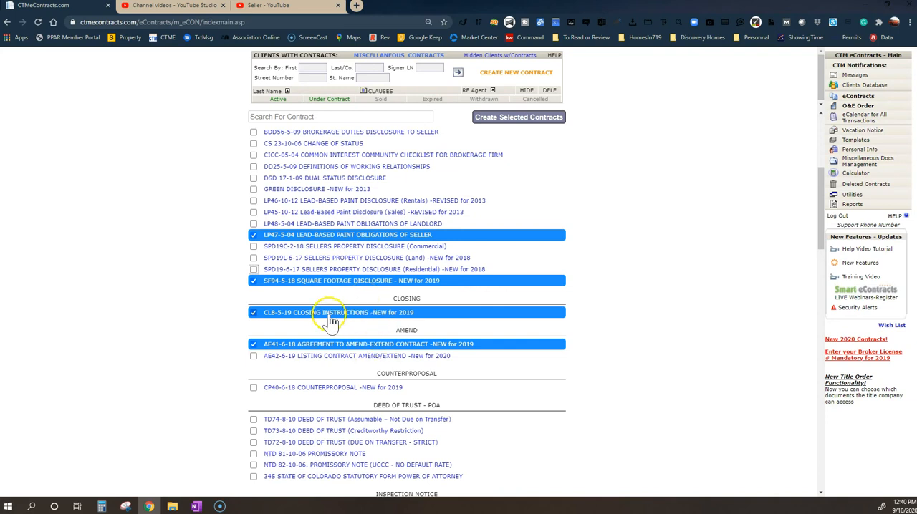
mouse_move(354, 316)
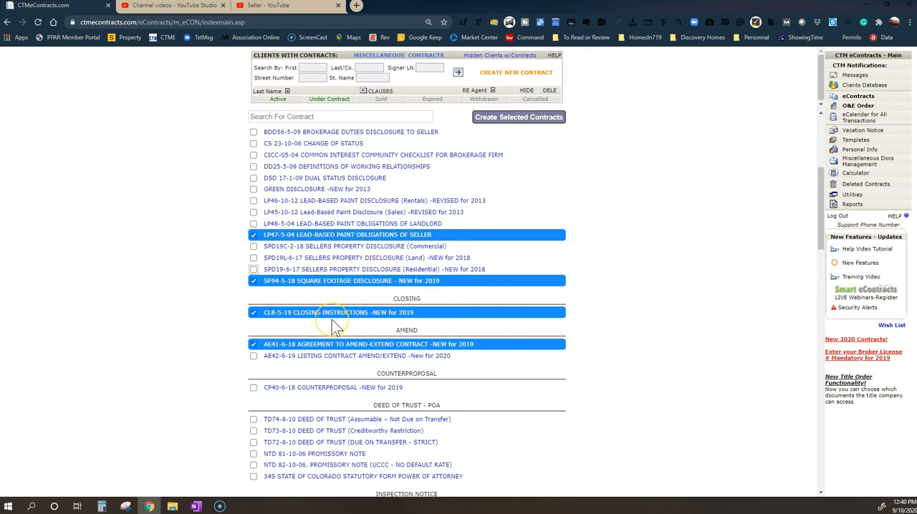
mouse_move(351, 330)
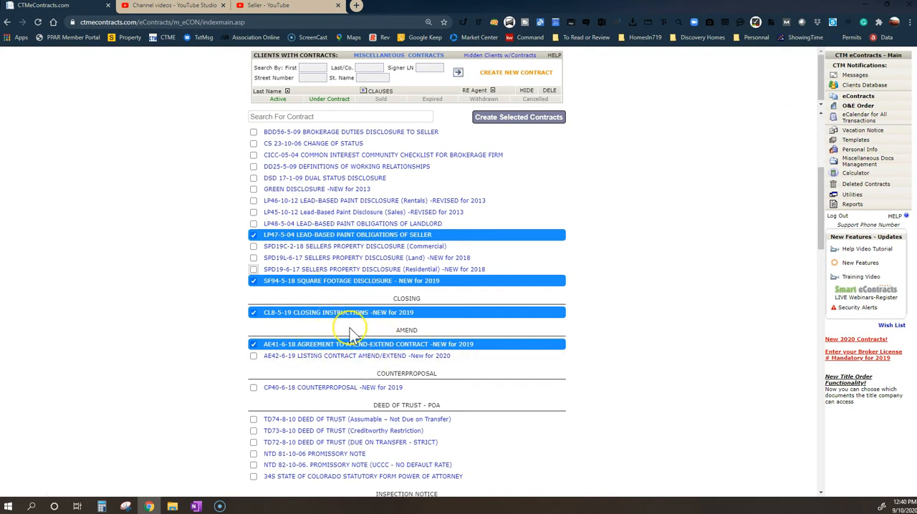
mouse_move(340, 357)
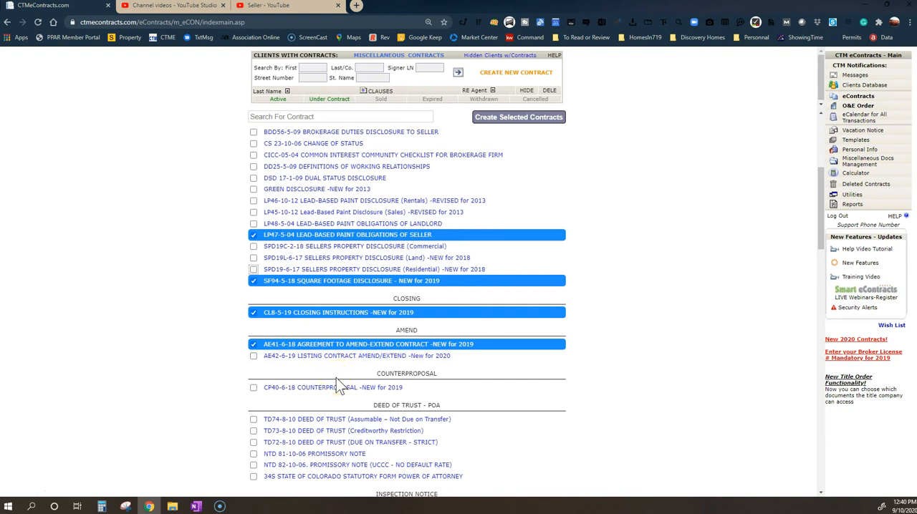
mouse_move(276, 358)
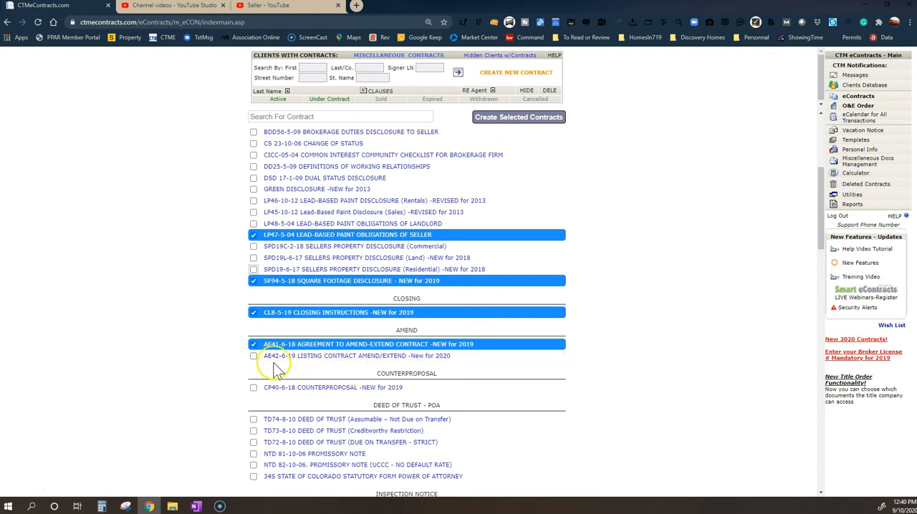
Uncheck the Agreement to Amend-Extend Contract form and scroll down toward the Amend section.
click(253, 344)
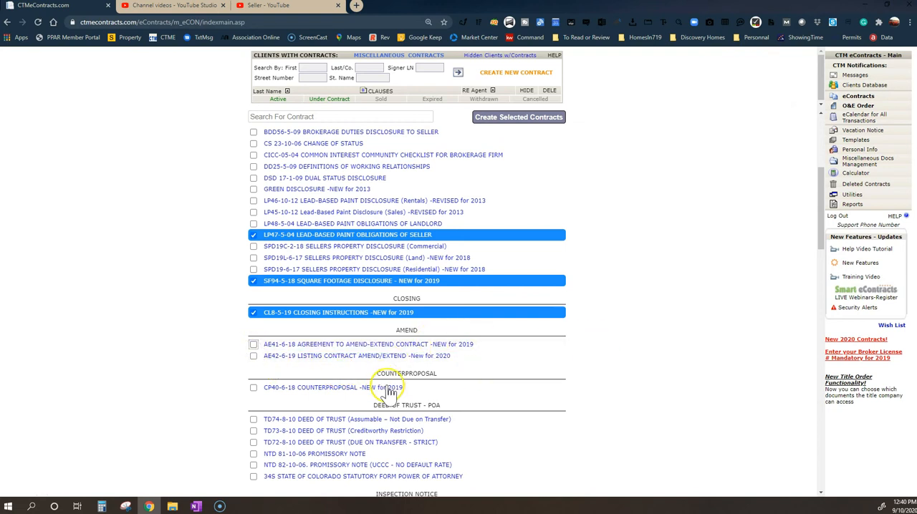
mouse_move(824, 240)
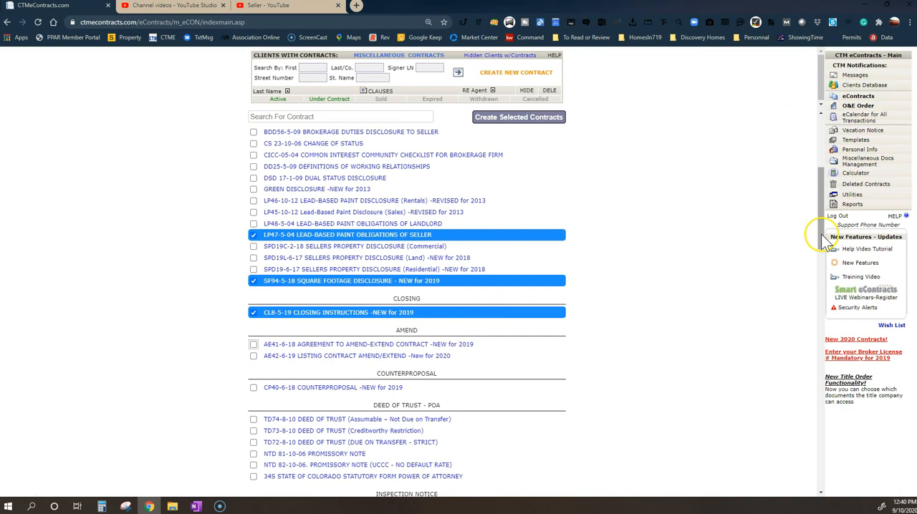
scroll(up, 3)
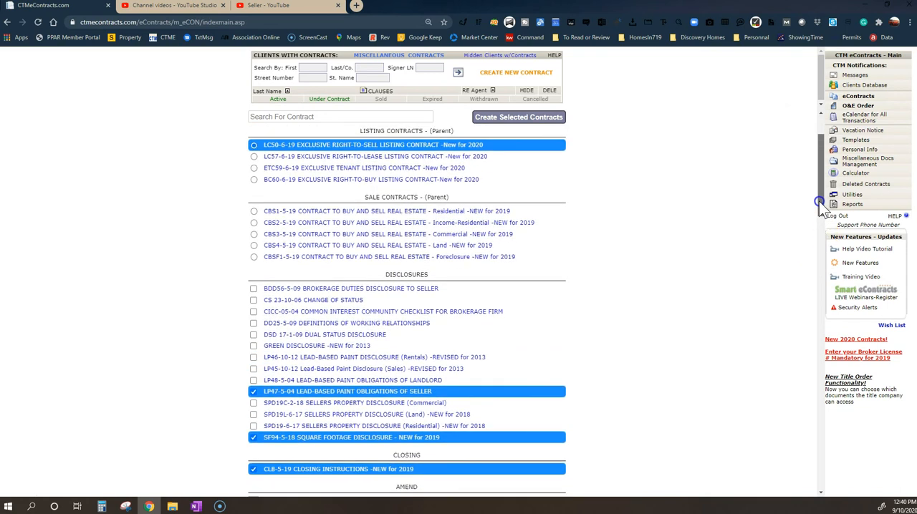
scroll(down, 3)
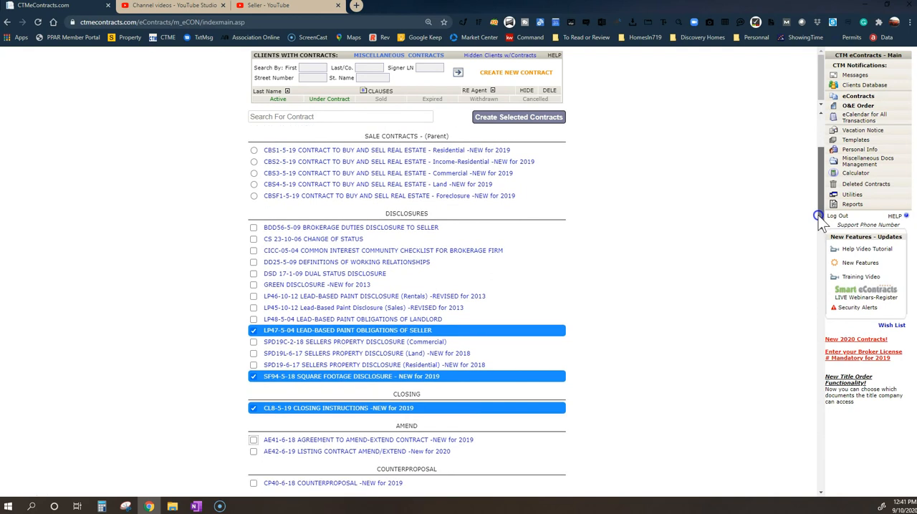
scroll(down, 3)
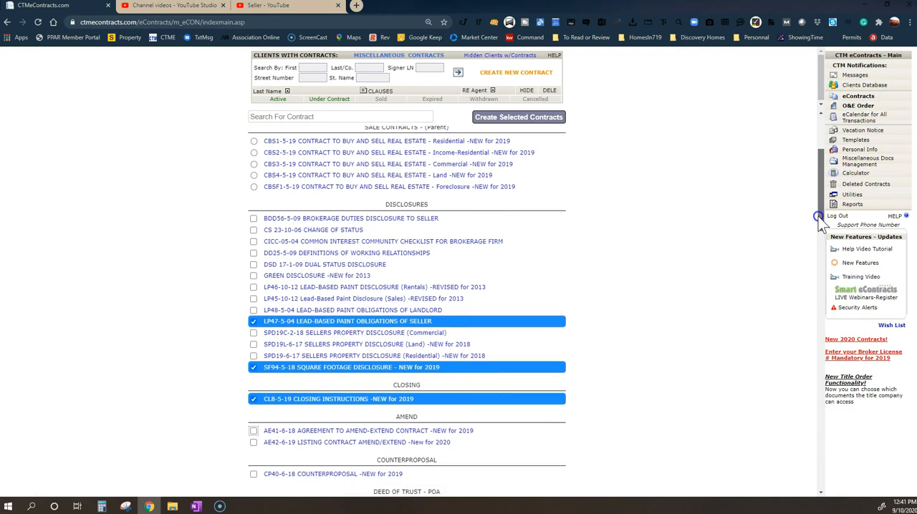
scroll(down, 3)
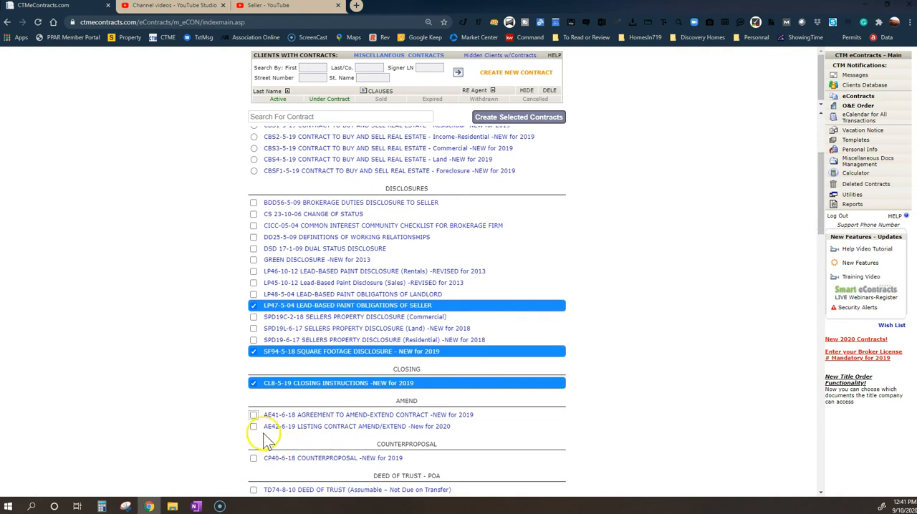
Check the AE42-6-19 Listing Contract Amend/Extend form under Amend.
click(254, 426)
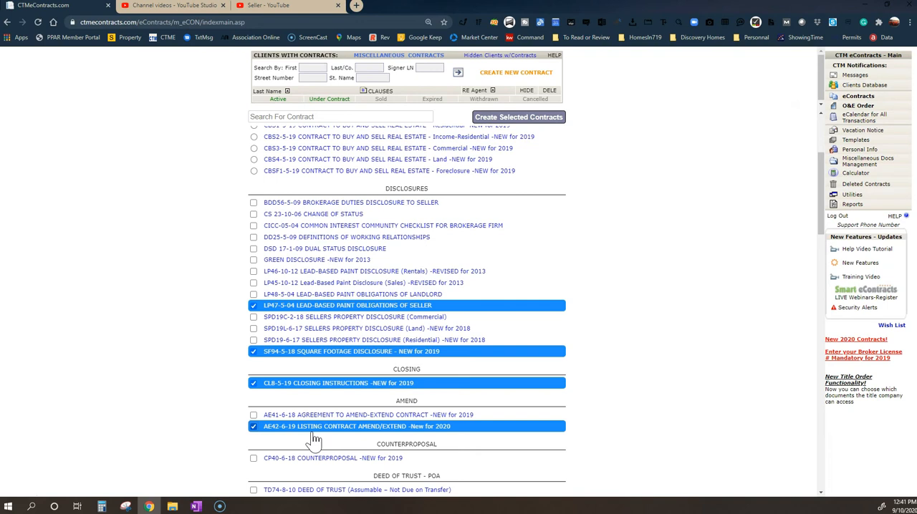
mouse_move(371, 426)
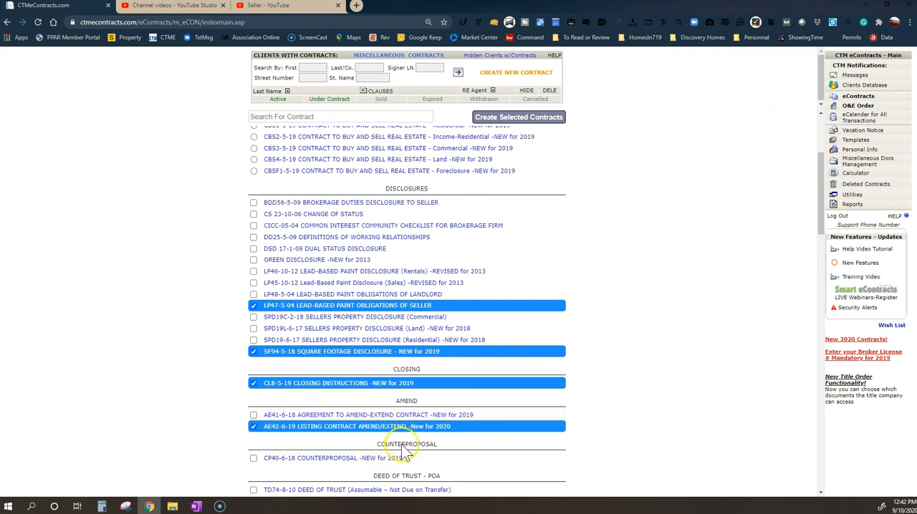
mouse_move(412, 446)
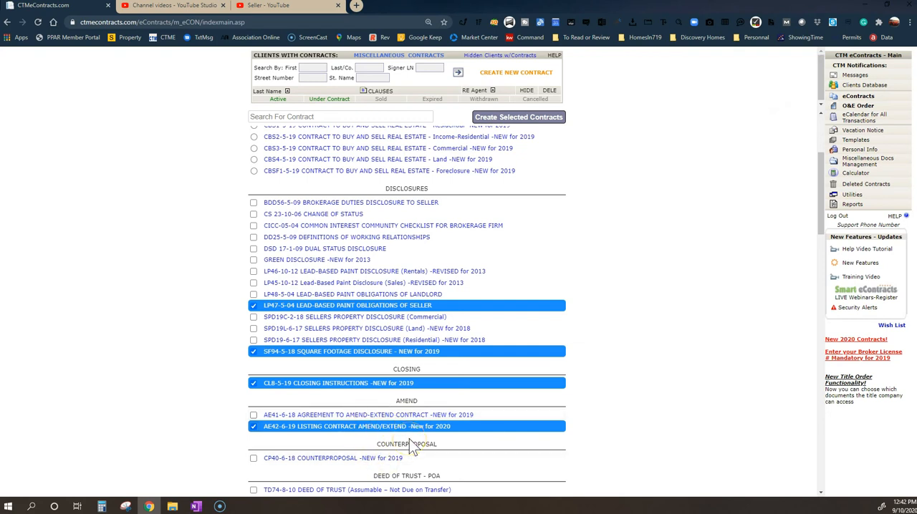
mouse_move(824, 205)
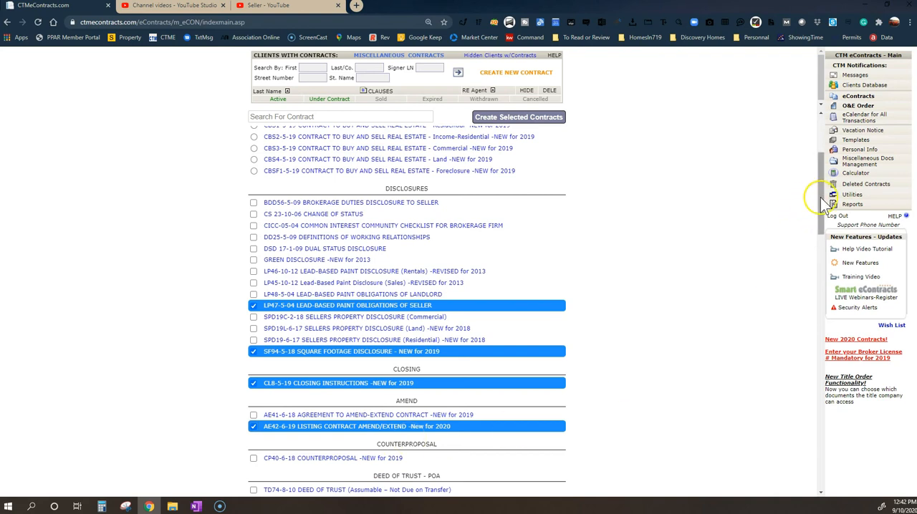
scroll(down, 3)
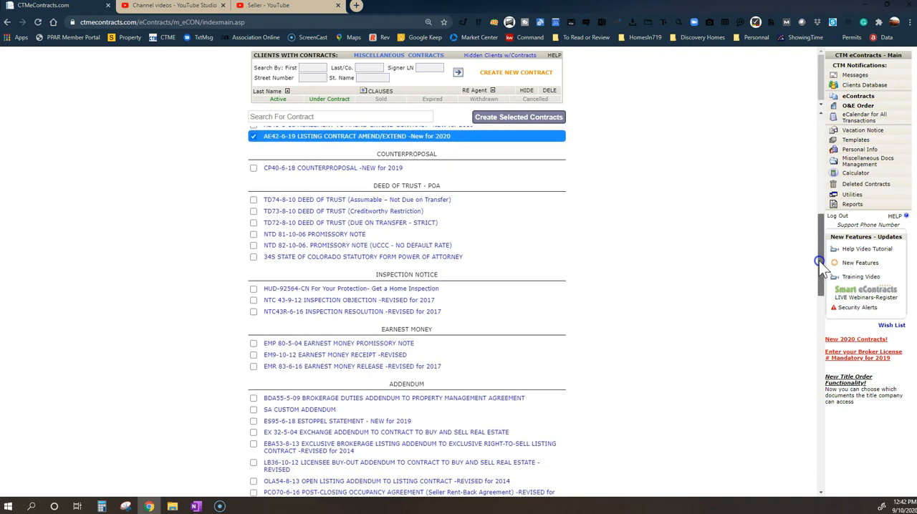
scroll(down, 3)
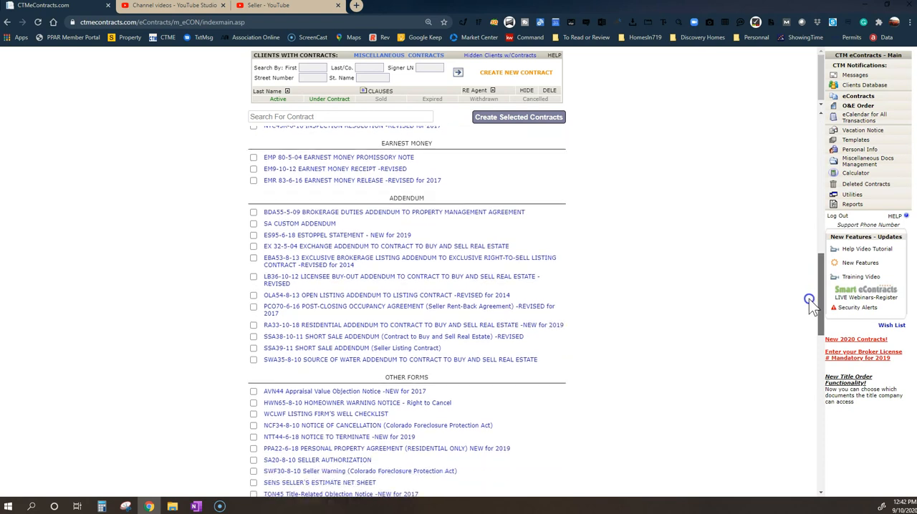
scroll(down, 3)
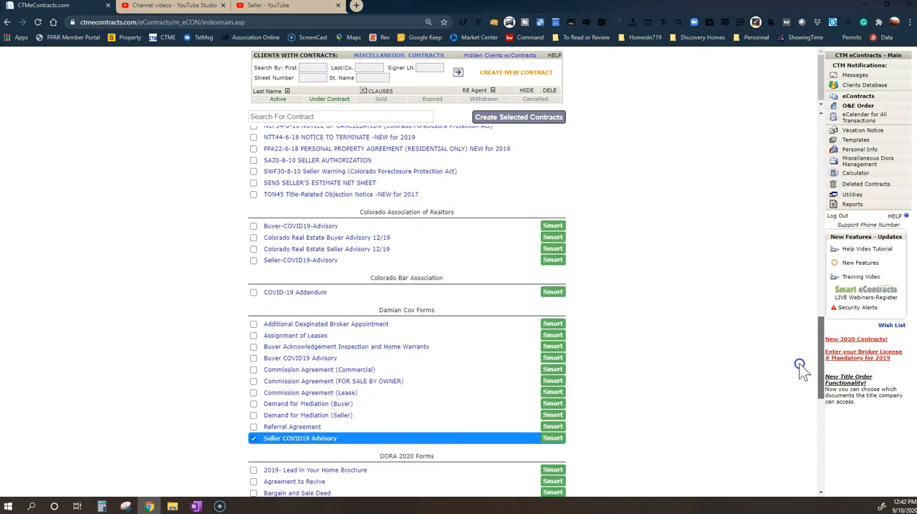
scroll(down, 3)
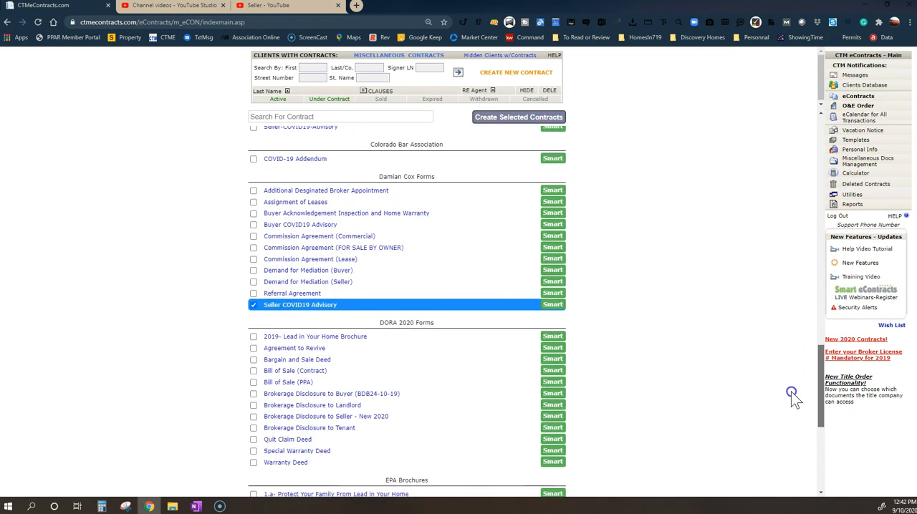
scroll(up, 3)
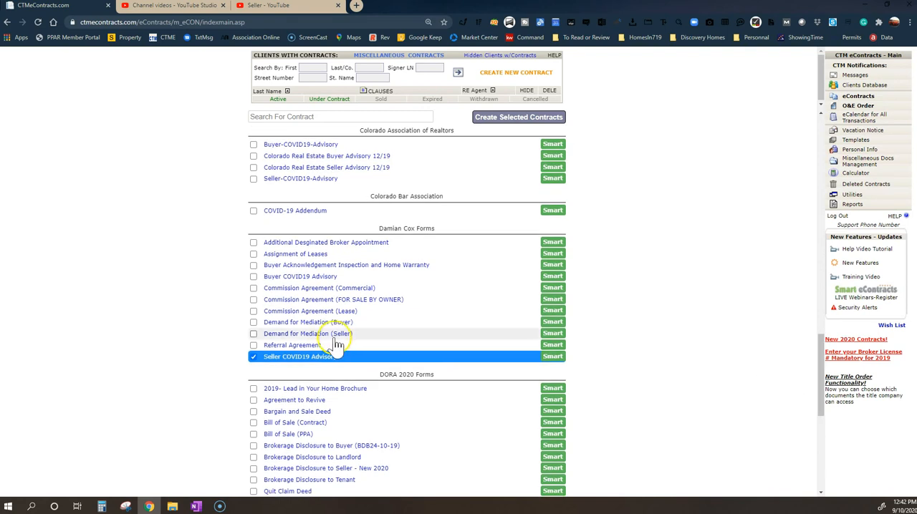
mouse_move(444, 133)
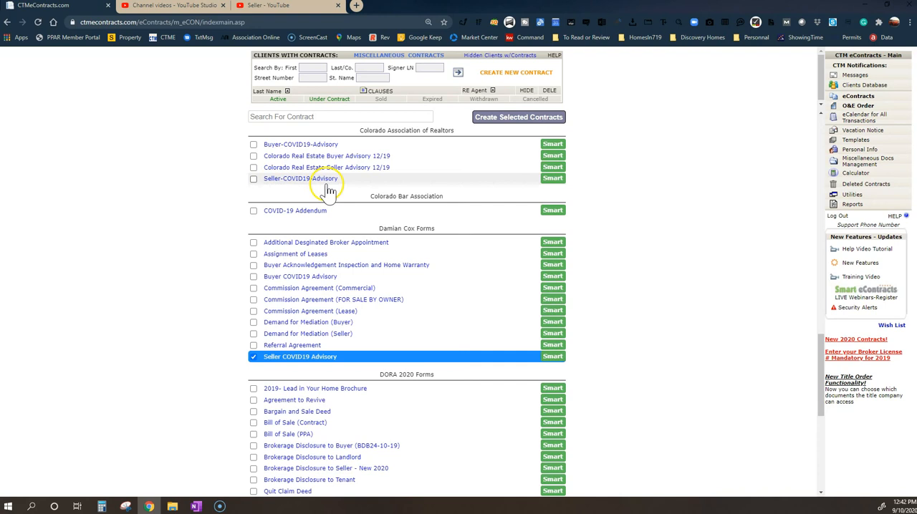
mouse_move(412, 204)
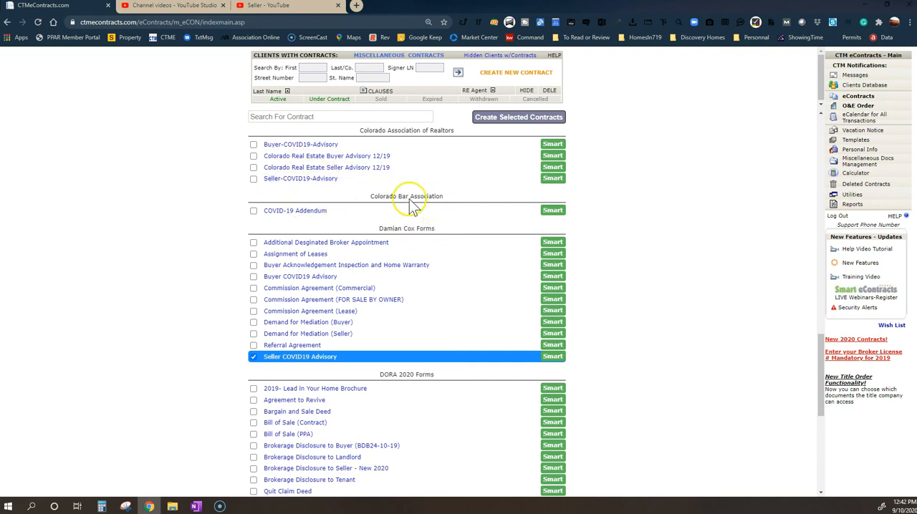
mouse_move(395, 233)
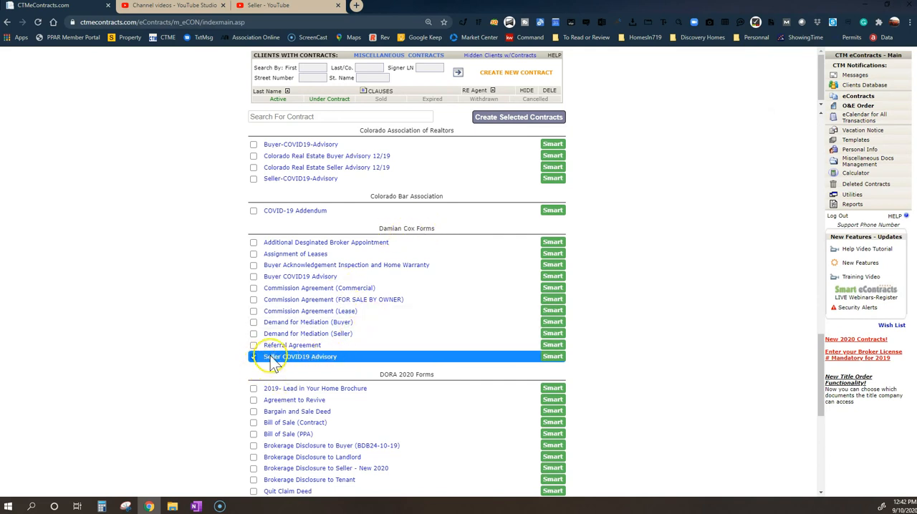
click(254, 357)
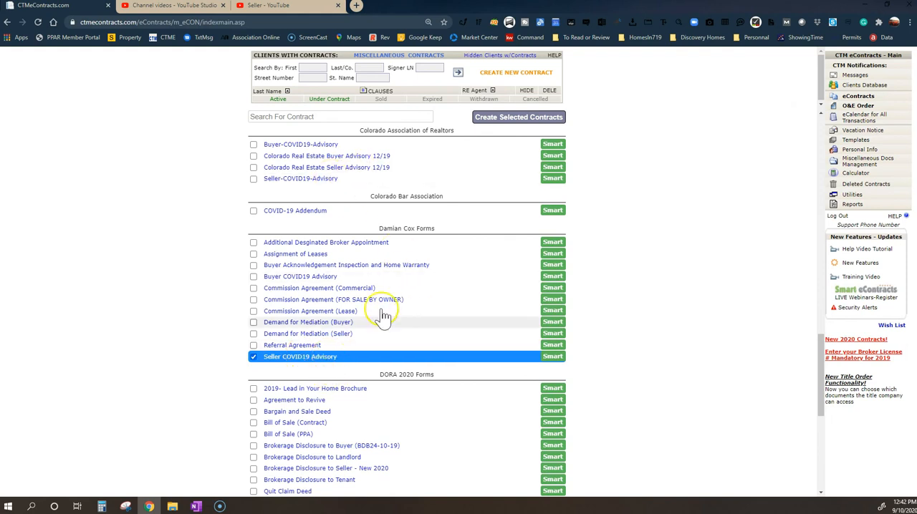
mouse_move(319, 351)
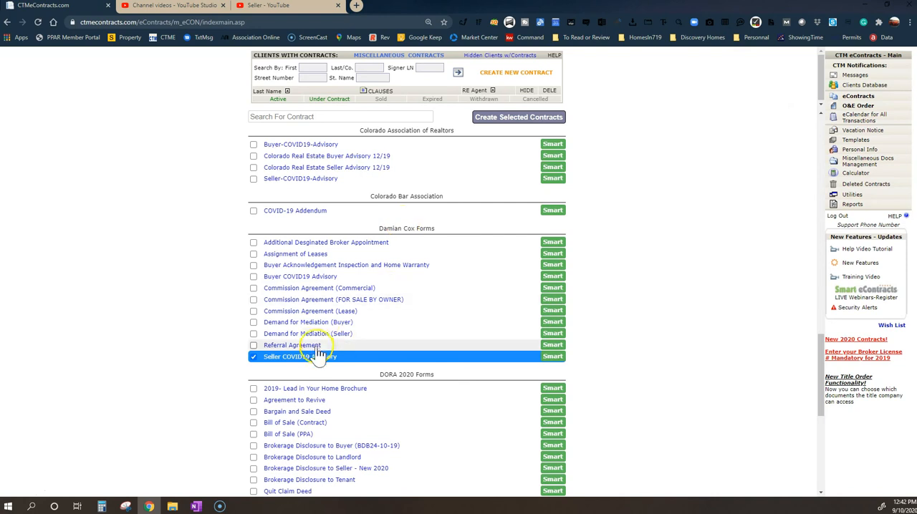
mouse_move(319, 369)
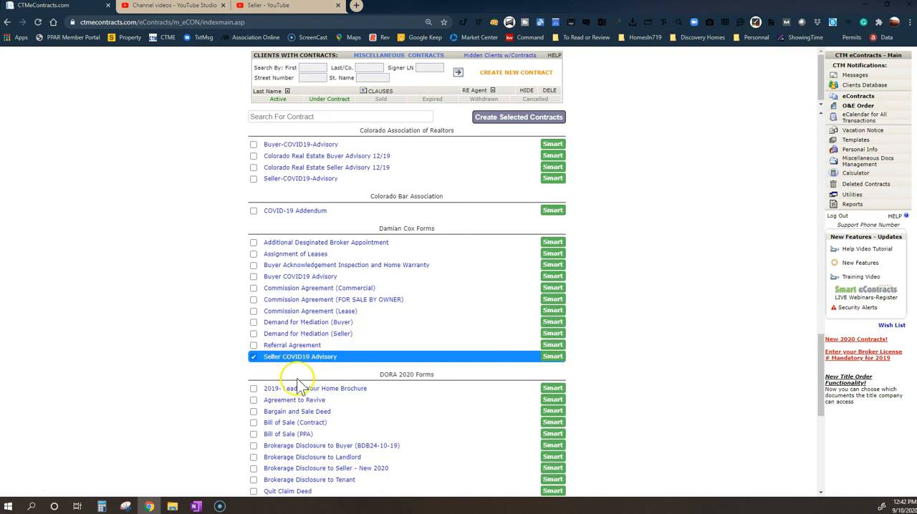
mouse_move(297, 367)
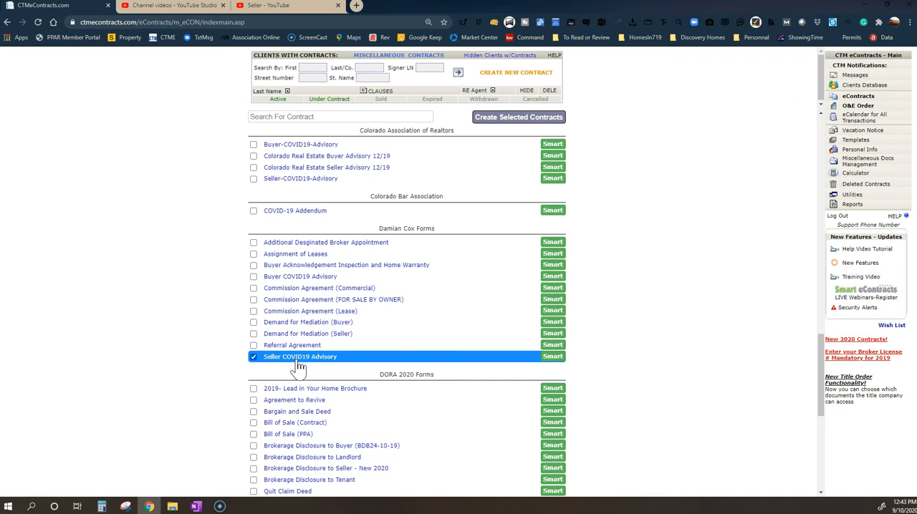
mouse_move(337, 388)
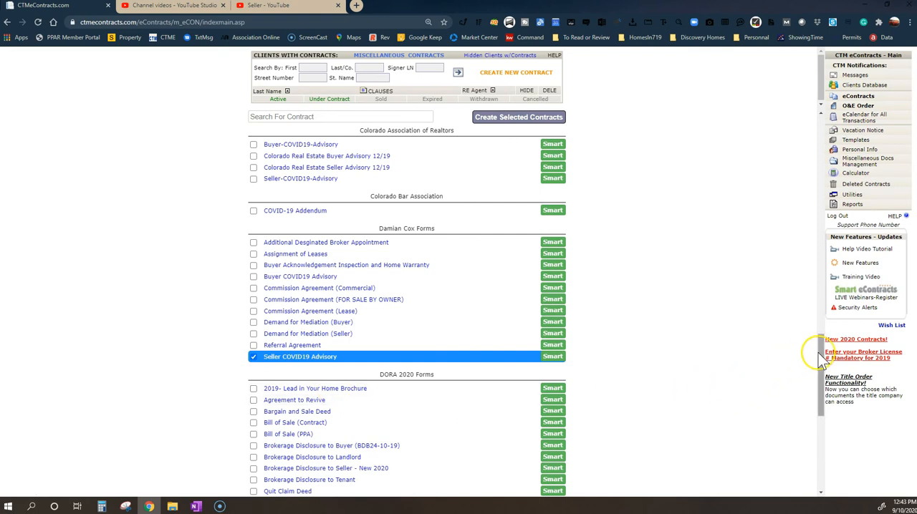
scroll(down, 3)
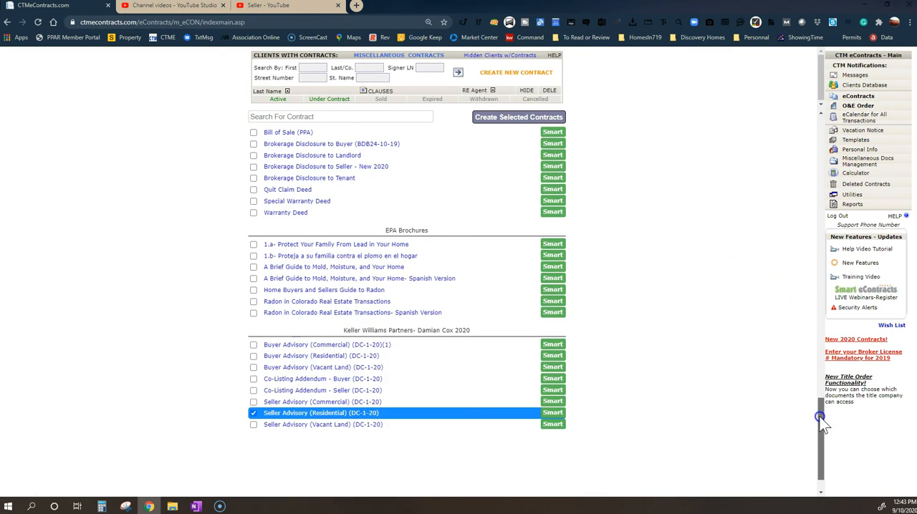
mouse_move(387, 341)
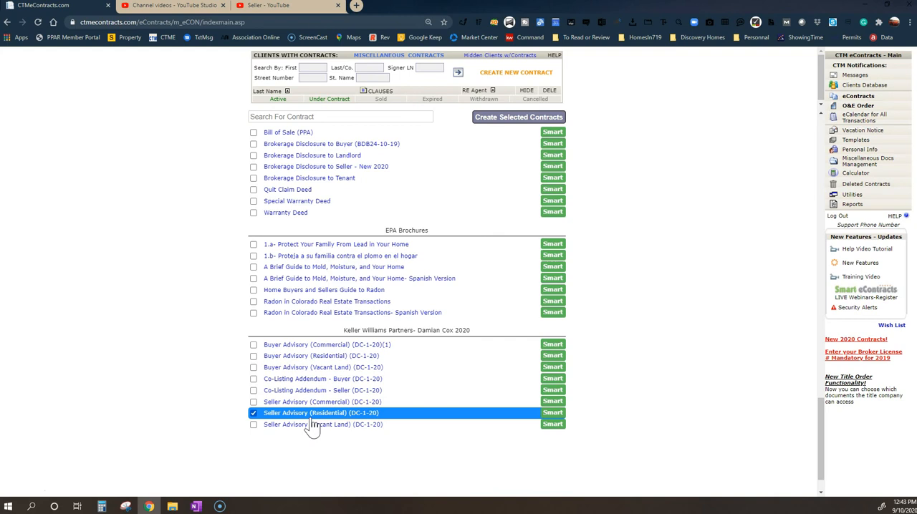
mouse_move(391, 373)
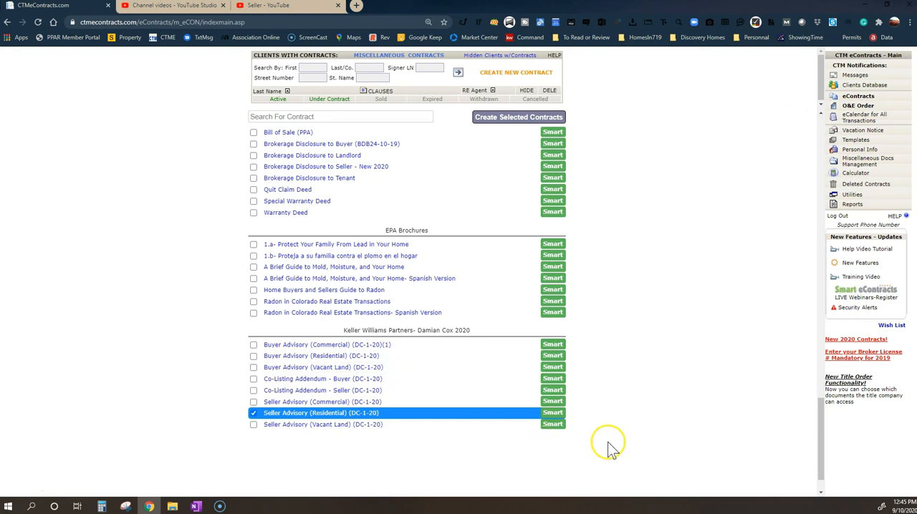
scroll(down, 3)
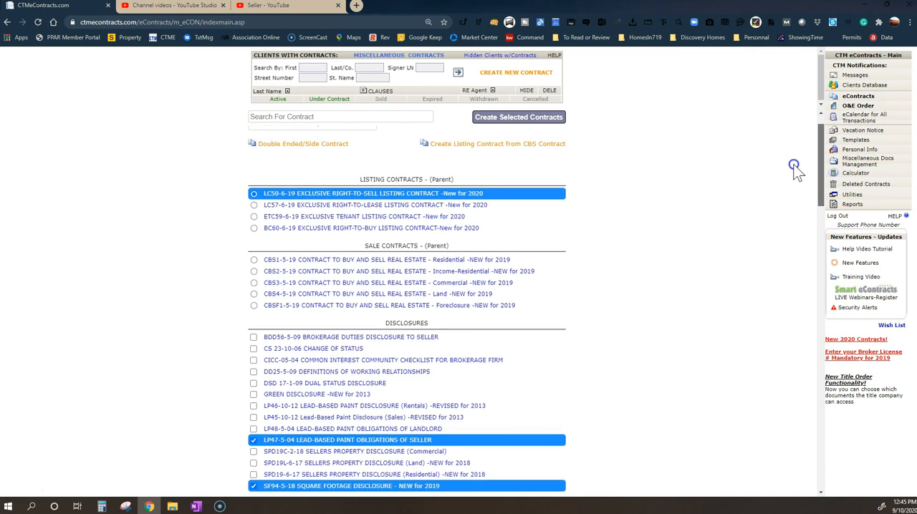
mouse_move(797, 172)
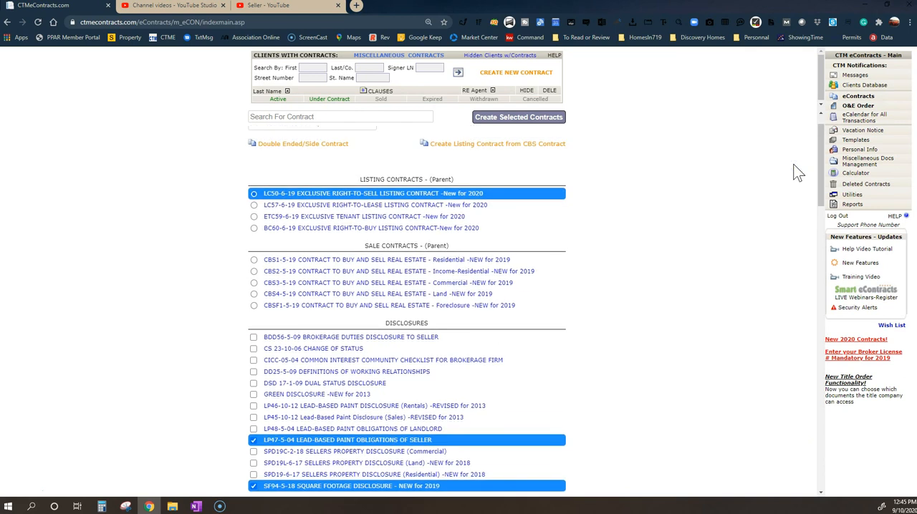